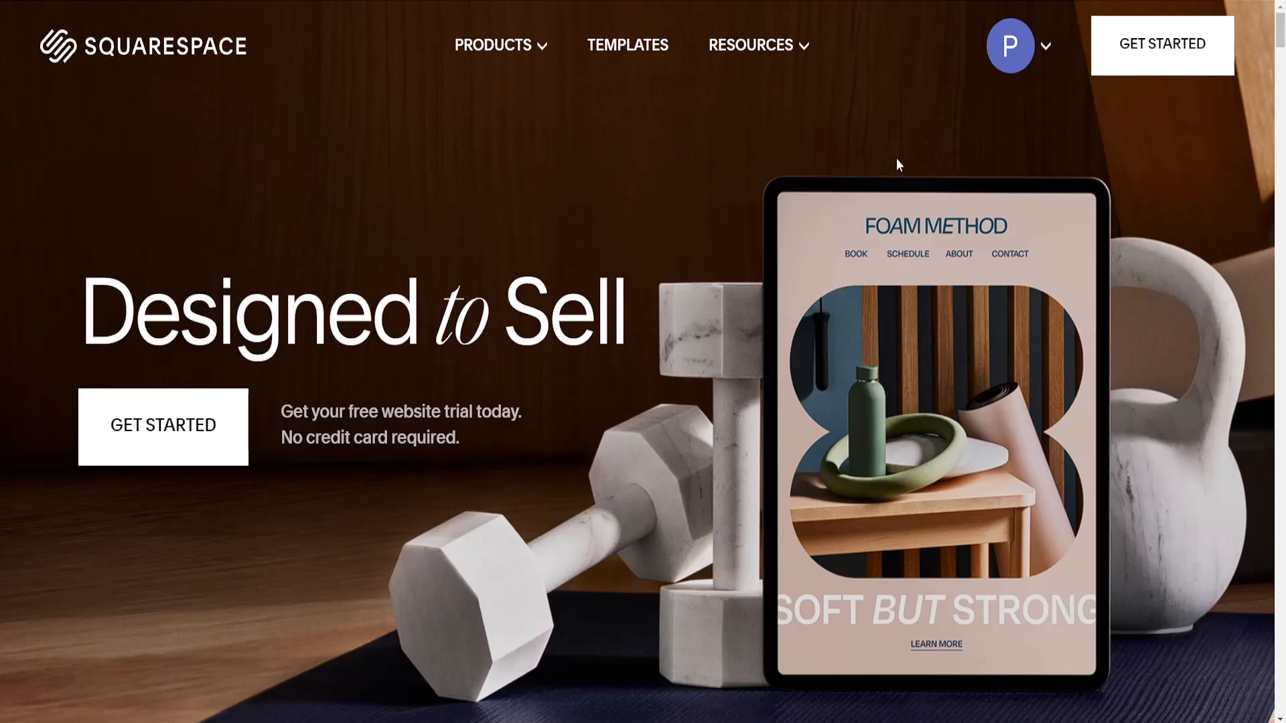
pyautogui.moveTo(935, 162)
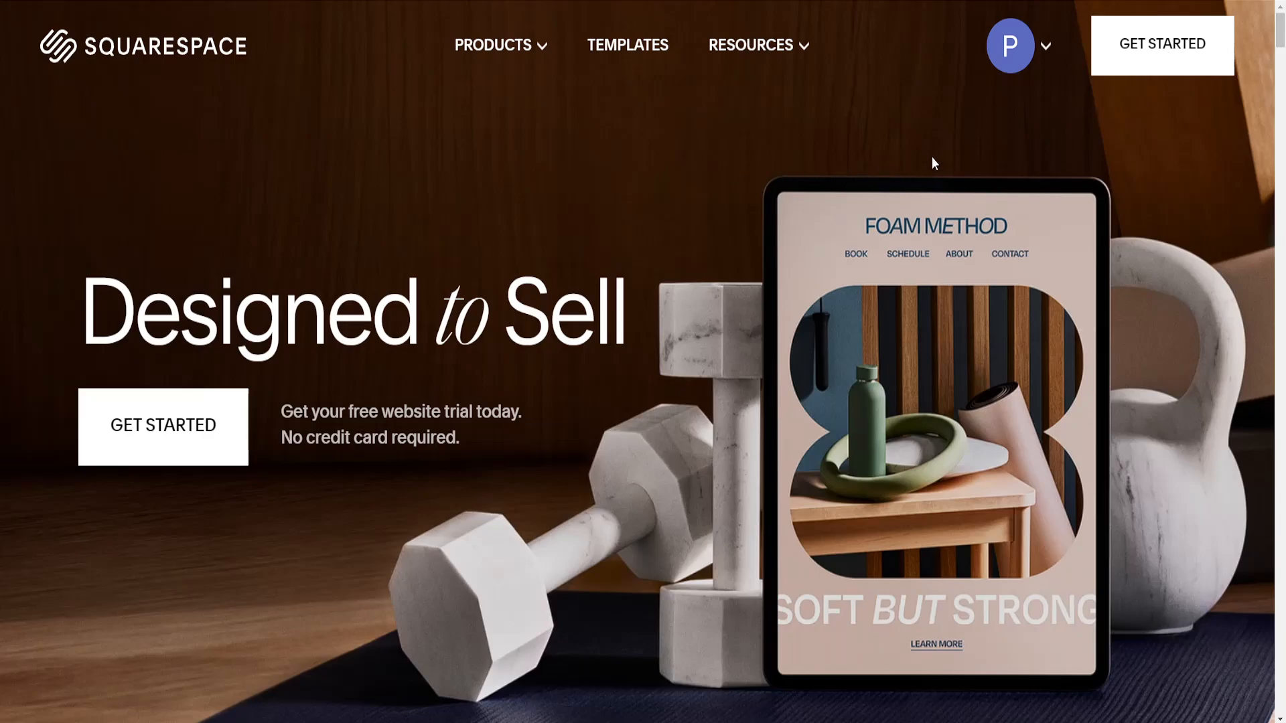
pyautogui.moveTo(1037, 127)
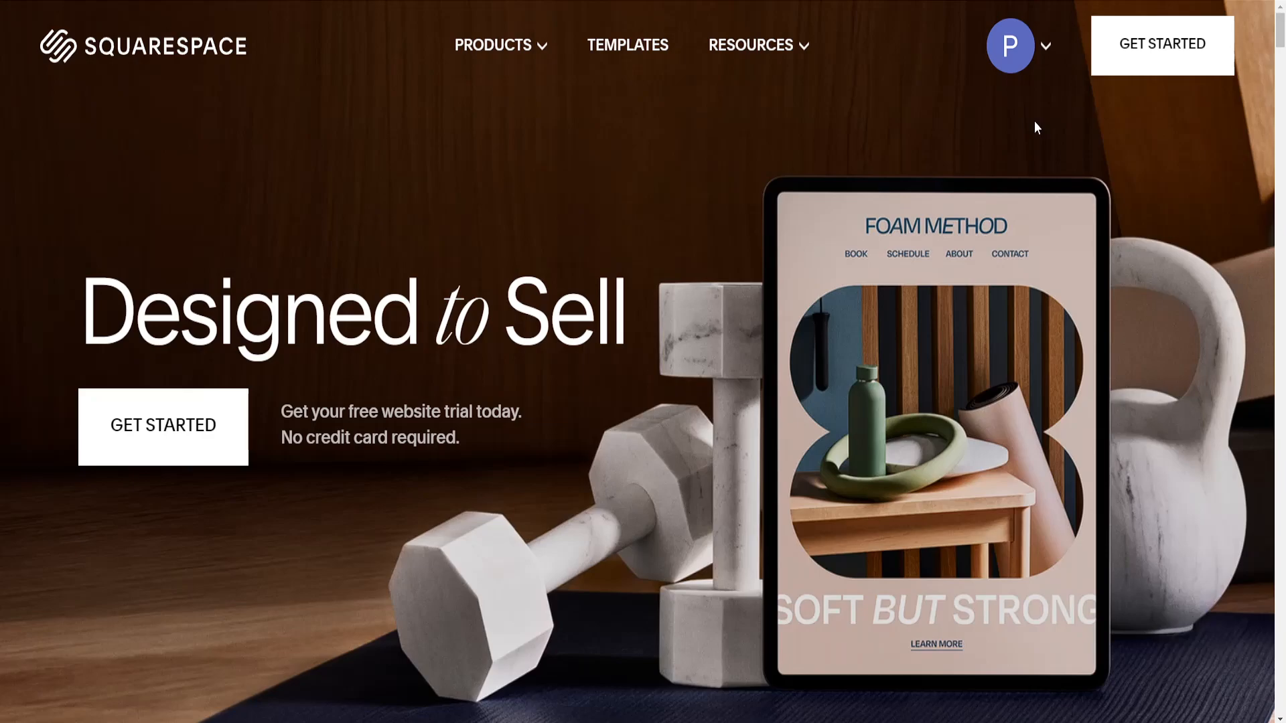
# Reach the Account Dashboard from the avatar menu and enter the site's admin area.
pyautogui.click(1010, 46)
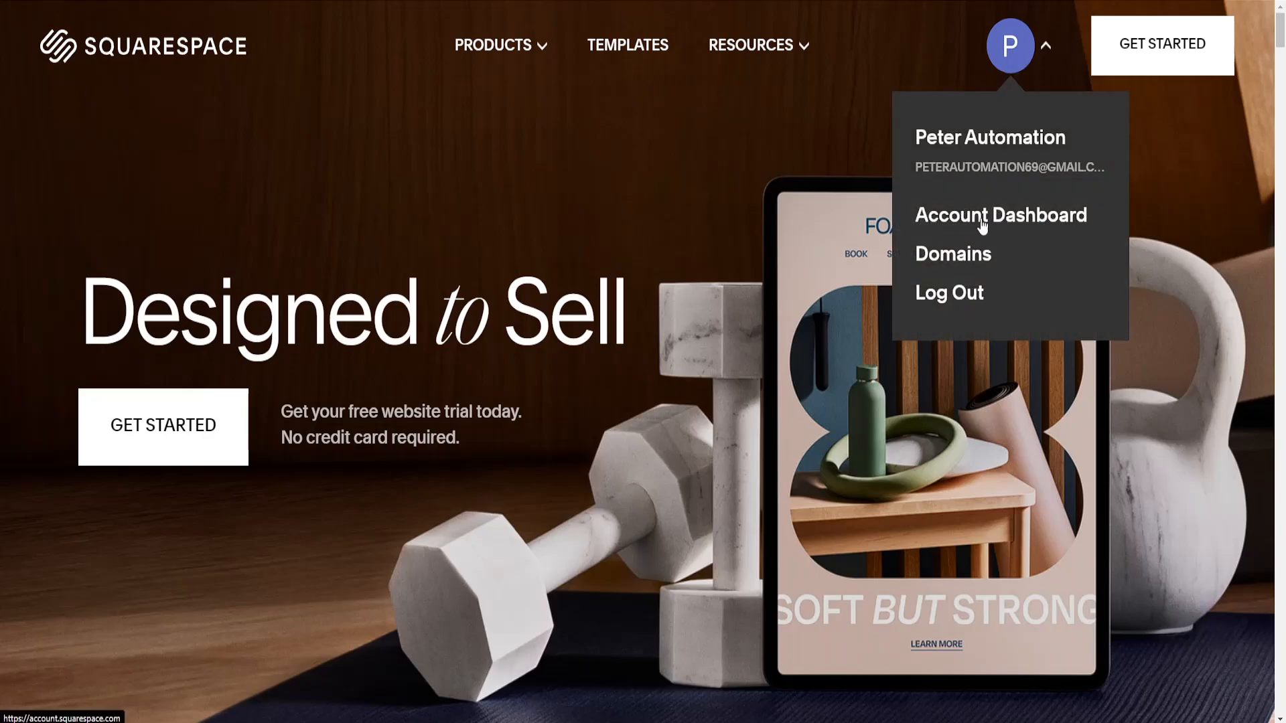
pyautogui.click(1001, 214)
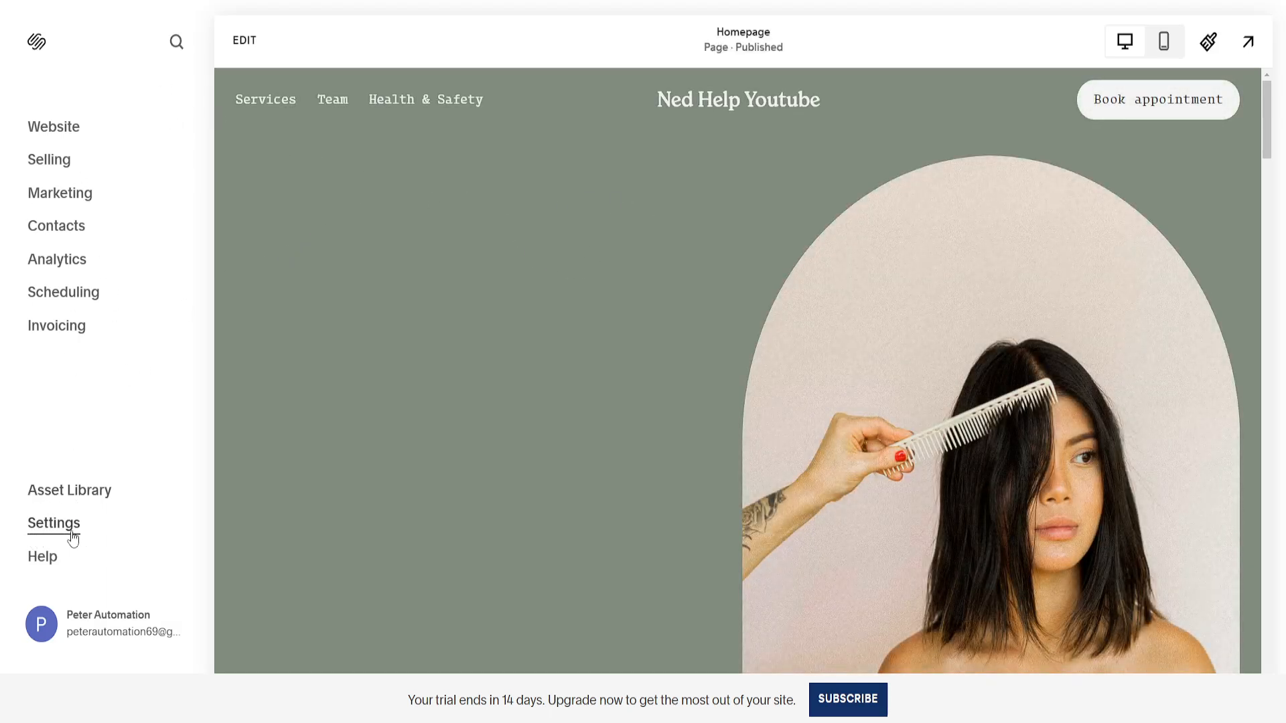
# Navigate Settings > Website to the Import & Export Content page.
pyautogui.click(54, 522)
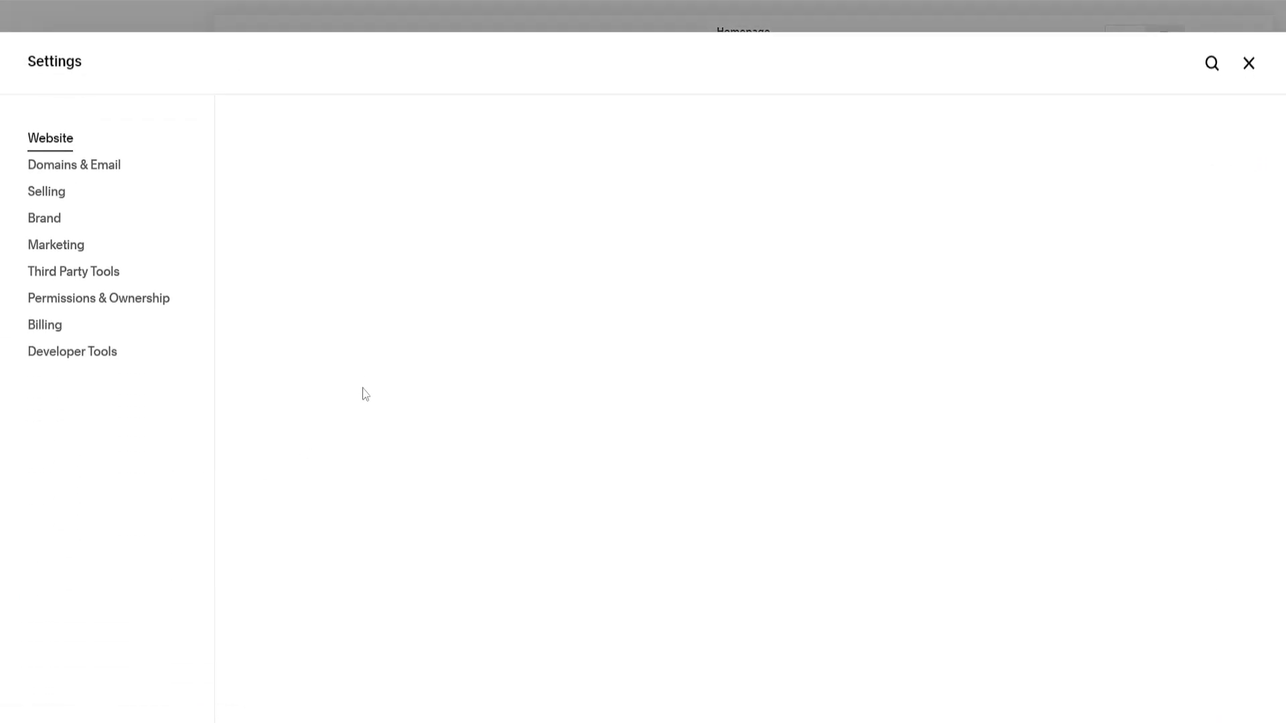
pyautogui.click(49, 138)
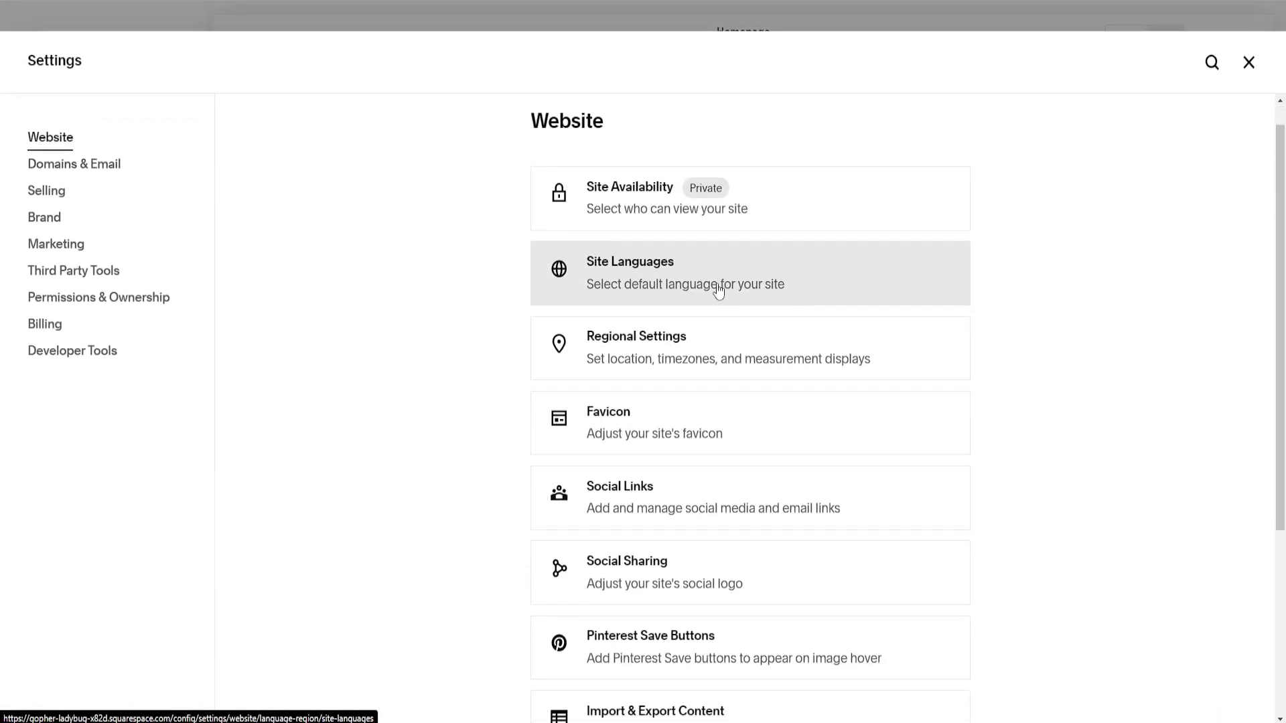
pyautogui.scroll(-3)
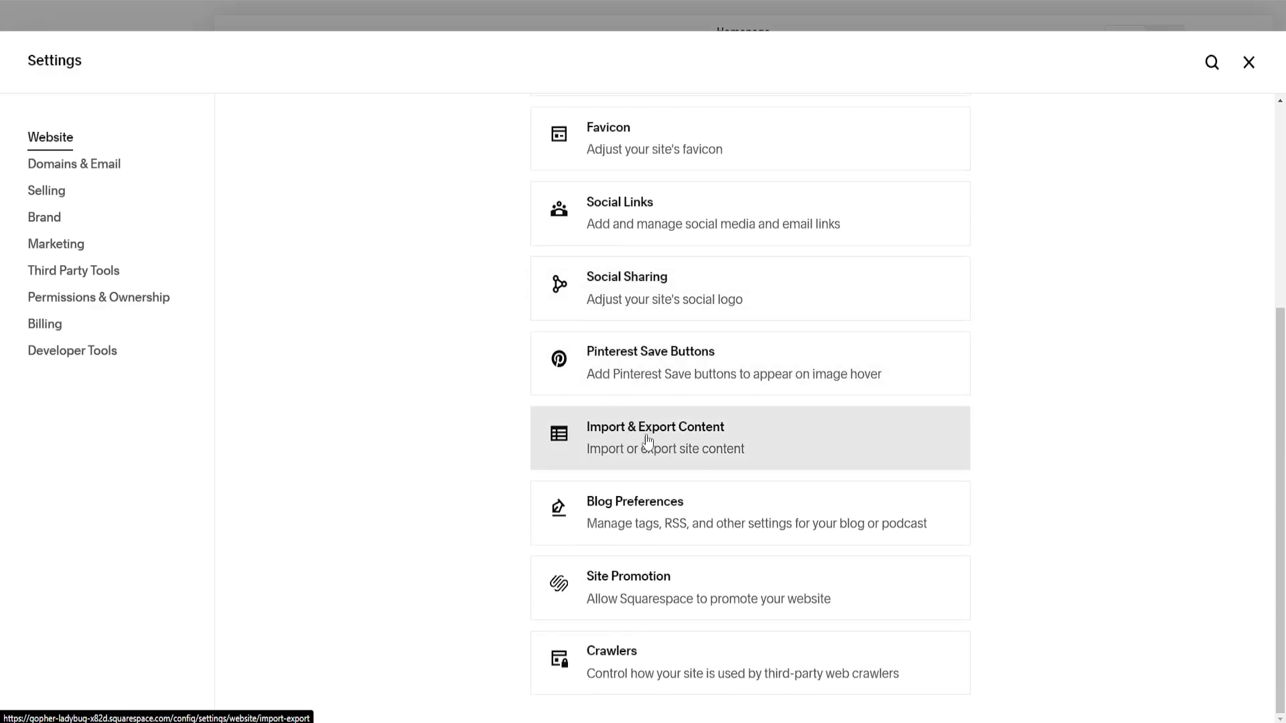
pyautogui.moveTo(632, 458)
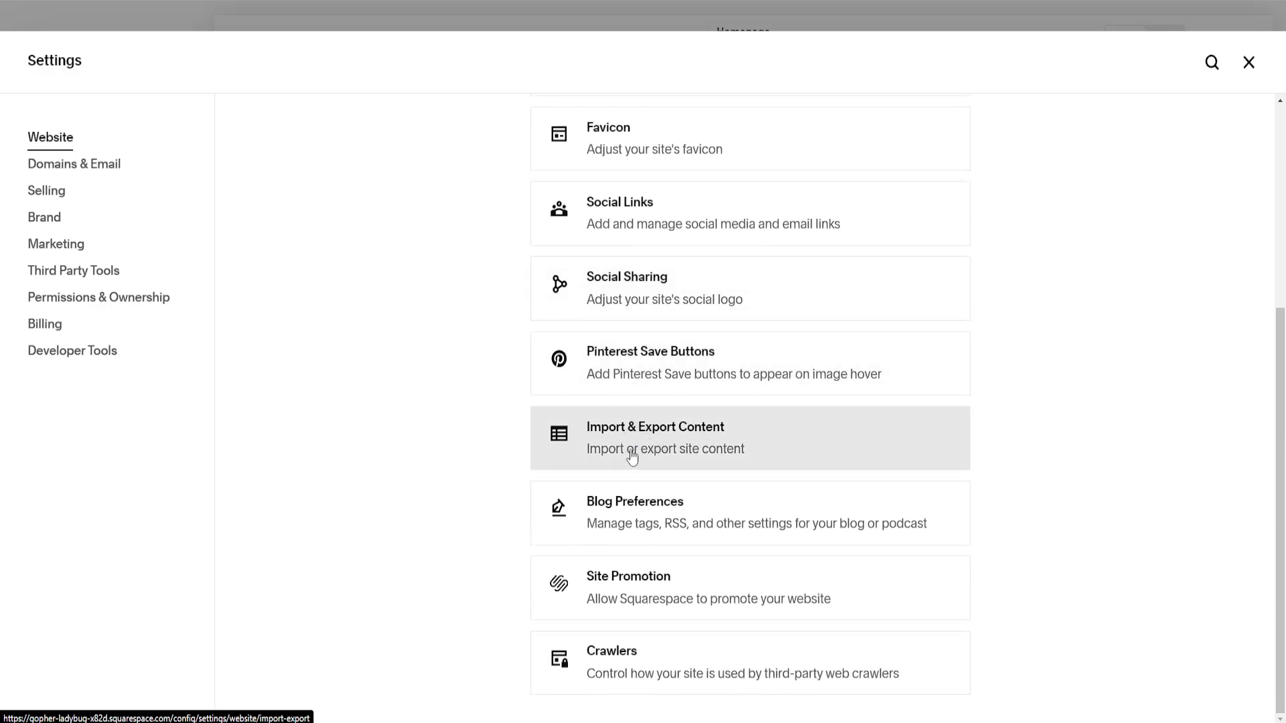
pyautogui.click(654, 438)
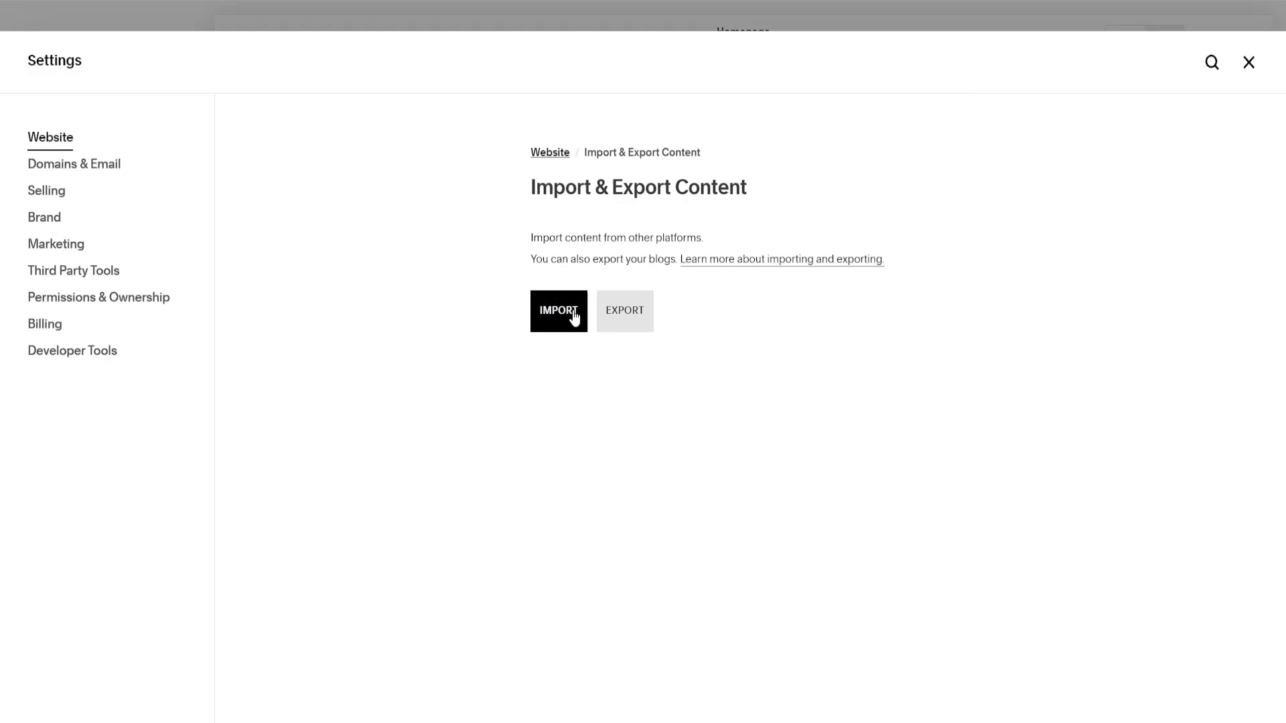
# Export the site in WordPress format, download the finished file, and return to the dashboard.
pyautogui.click(624, 311)
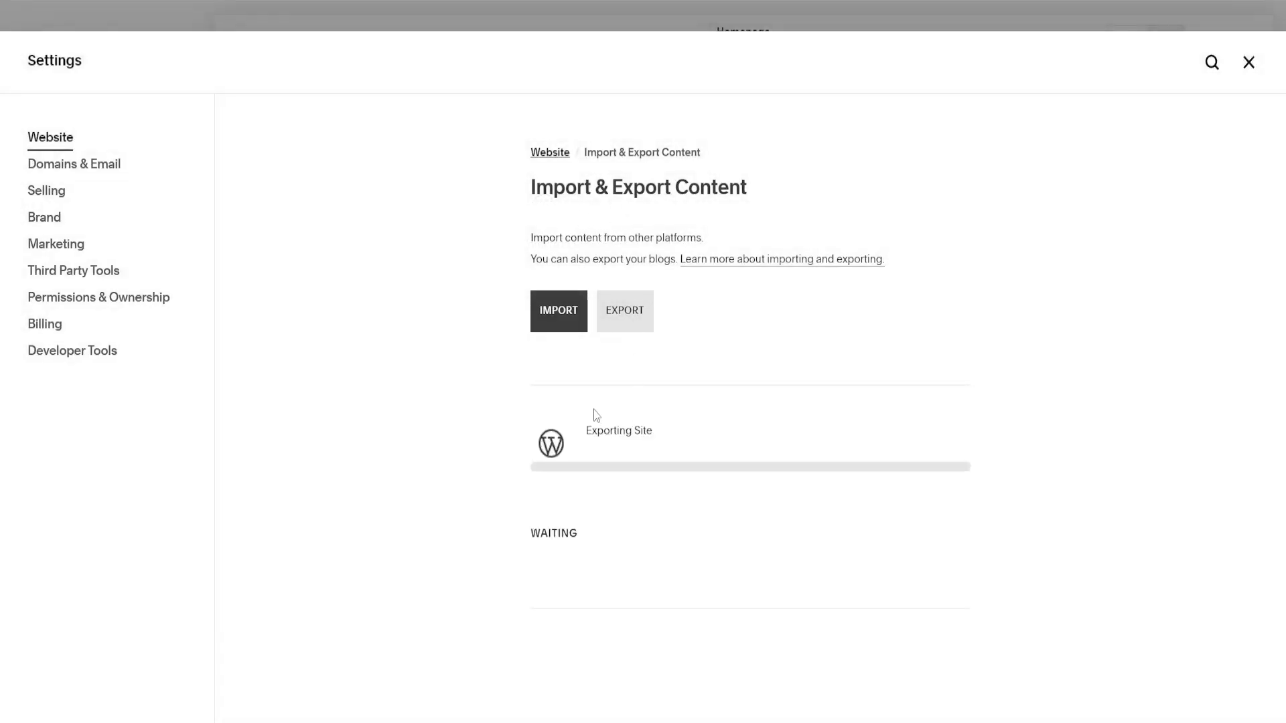
pyautogui.moveTo(597, 431)
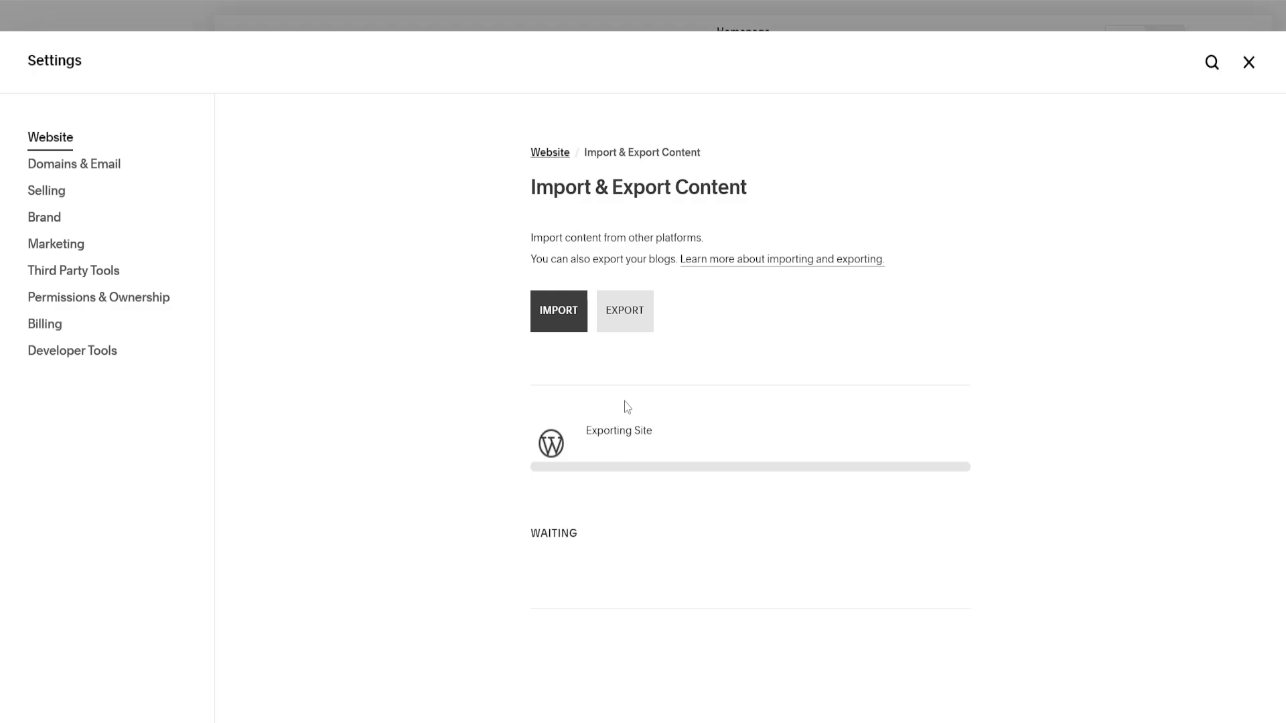
pyautogui.moveTo(595, 486)
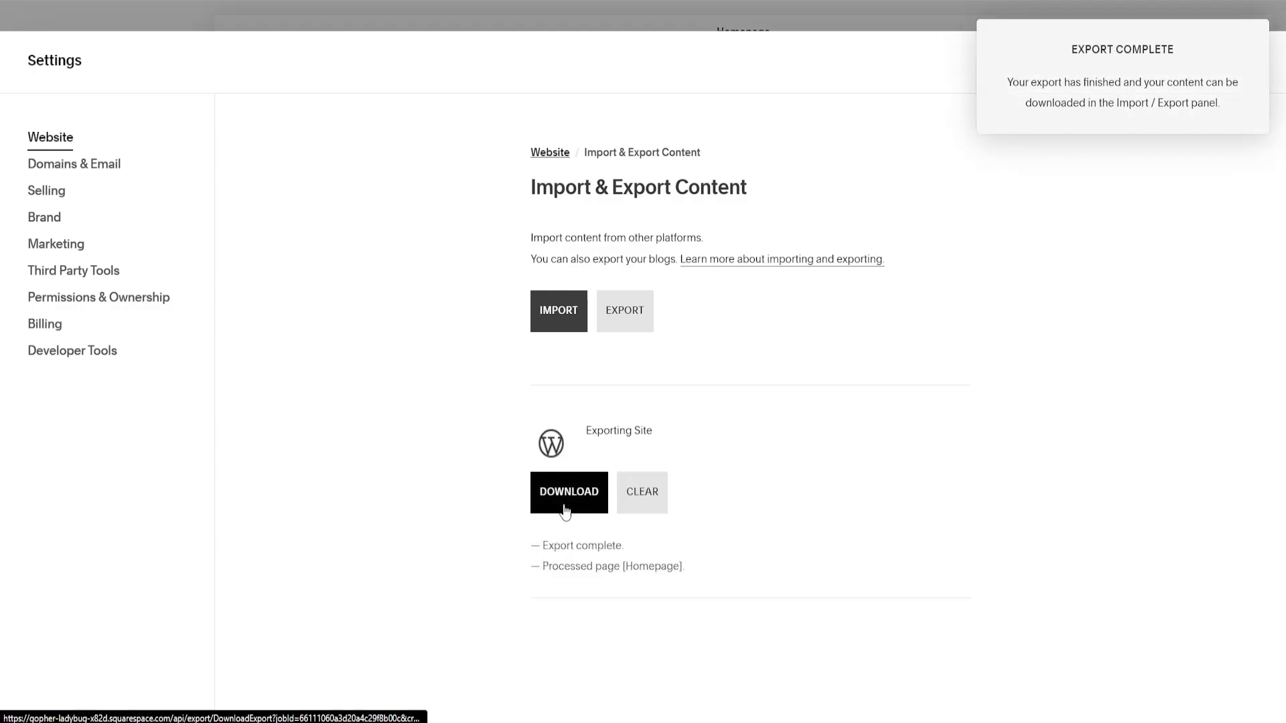
pyautogui.click(568, 493)
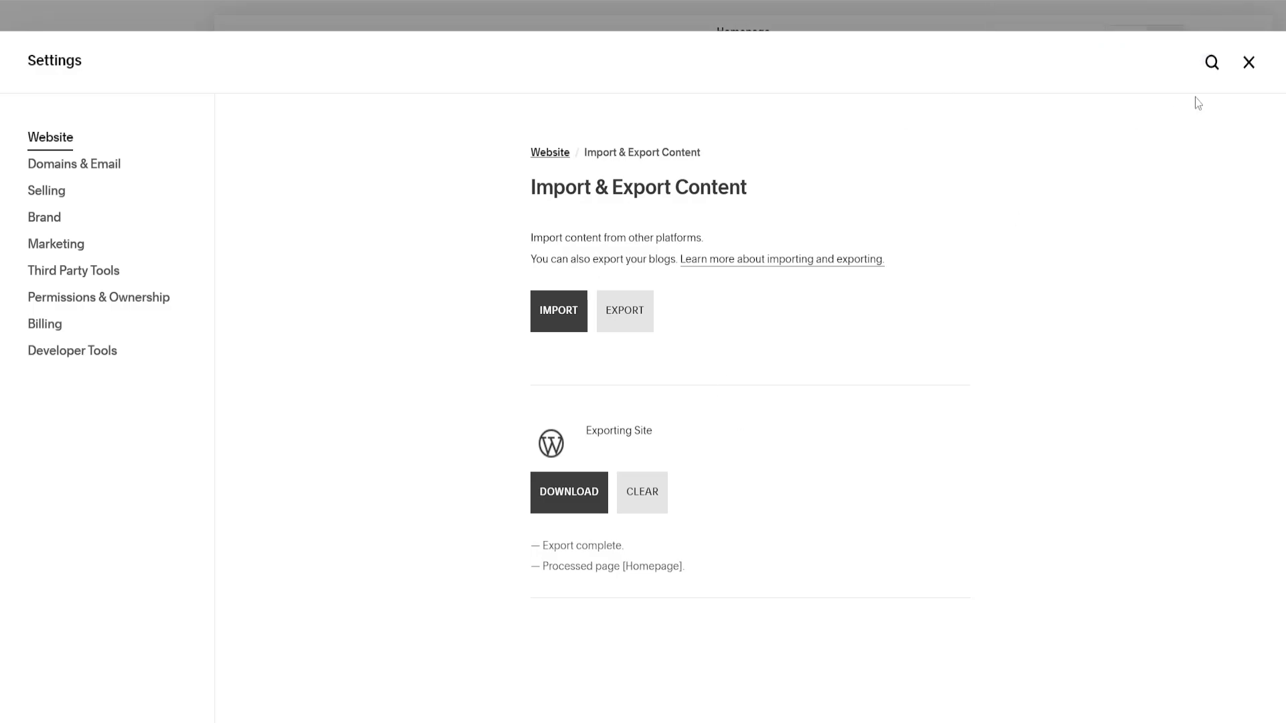
pyautogui.click(1248, 61)
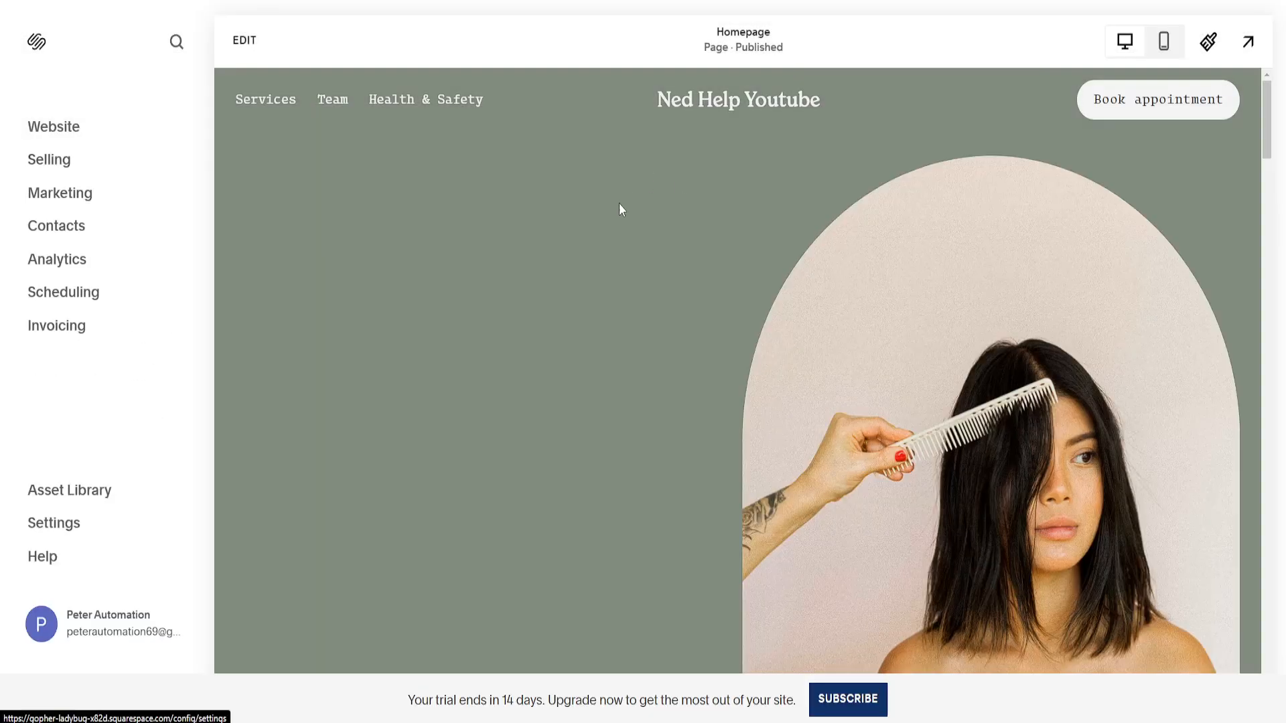
pyautogui.moveTo(609, 226)
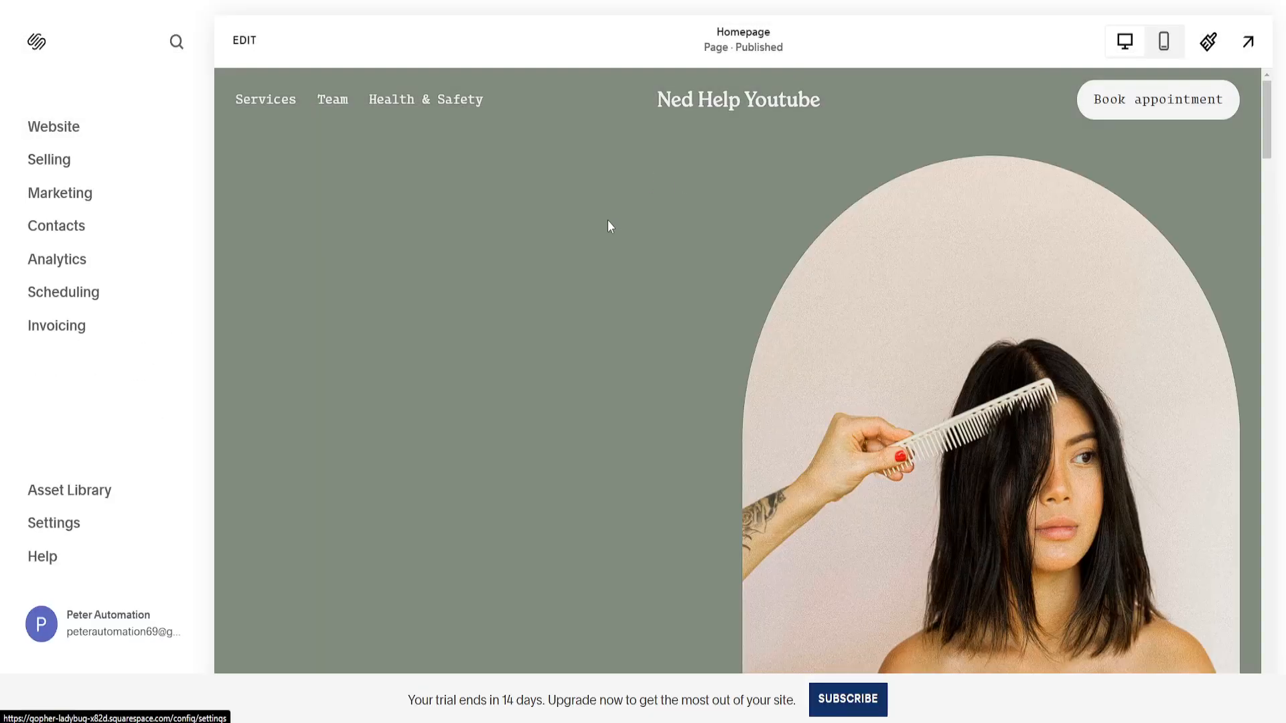